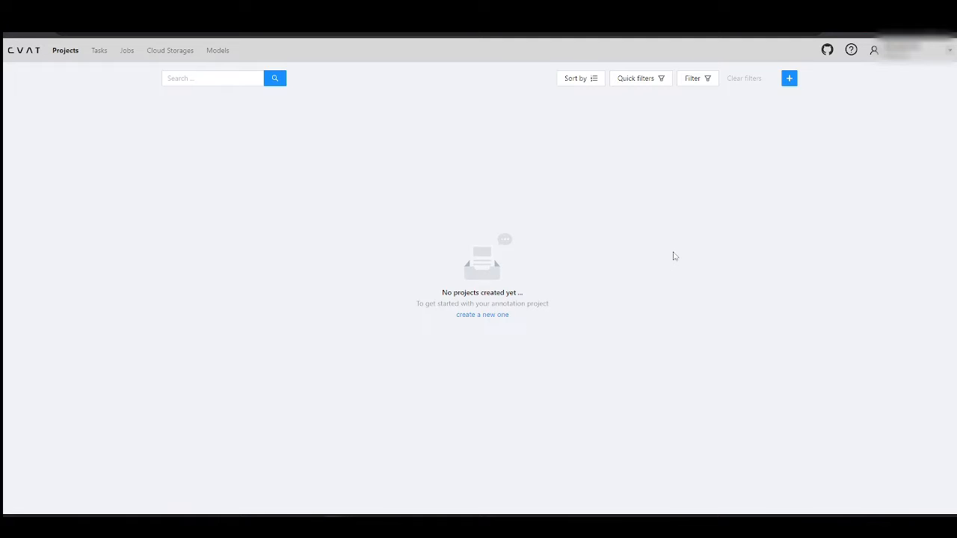
pyautogui.moveTo(450, 149)
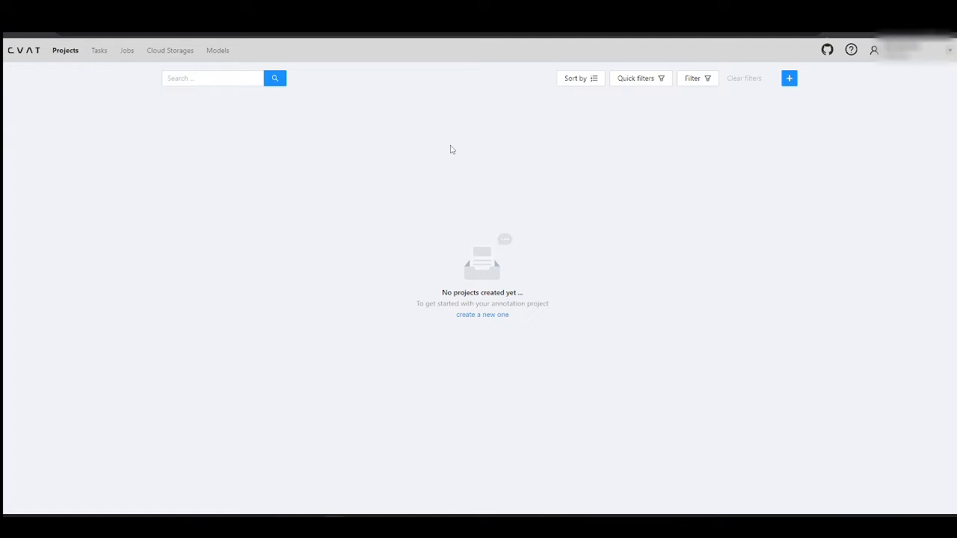
pyautogui.moveTo(362, 126)
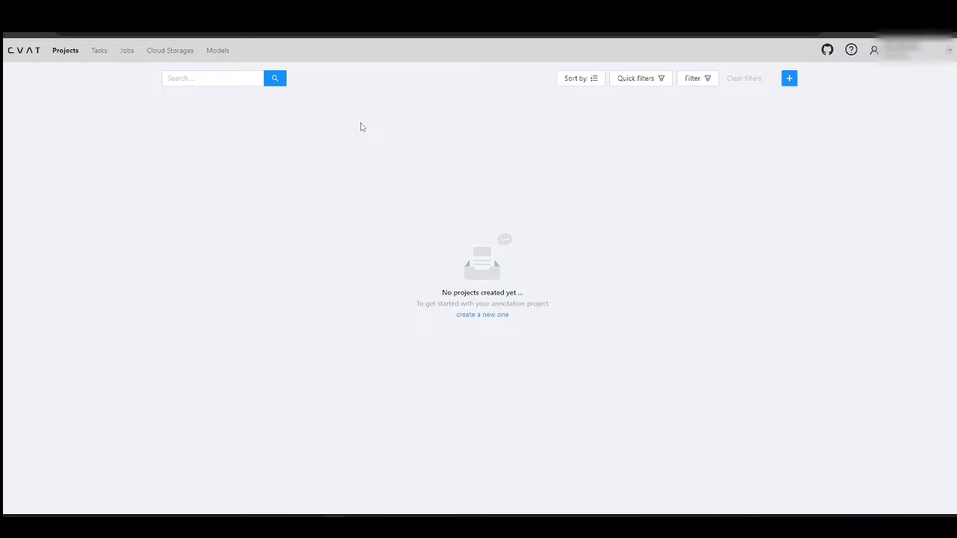
pyautogui.moveTo(417, 155)
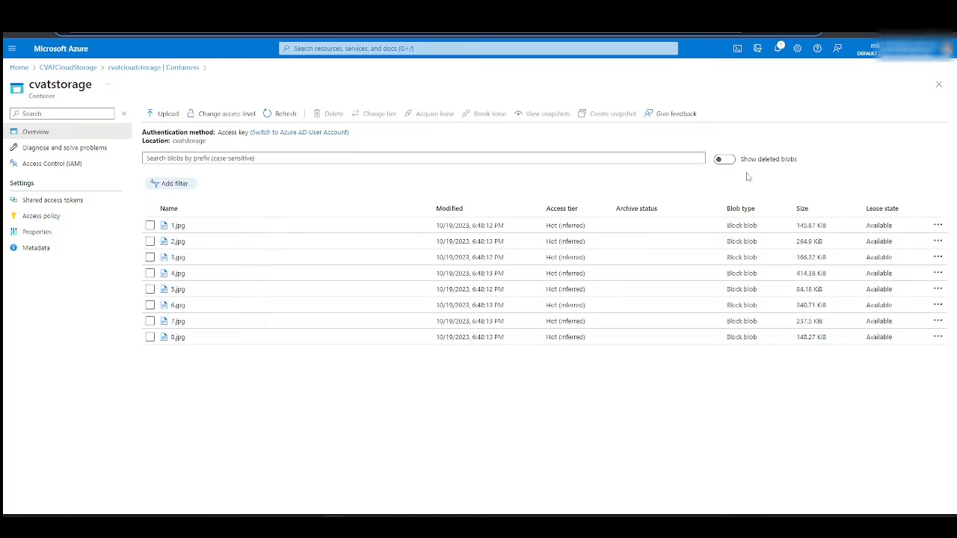
pyautogui.moveTo(656, 359)
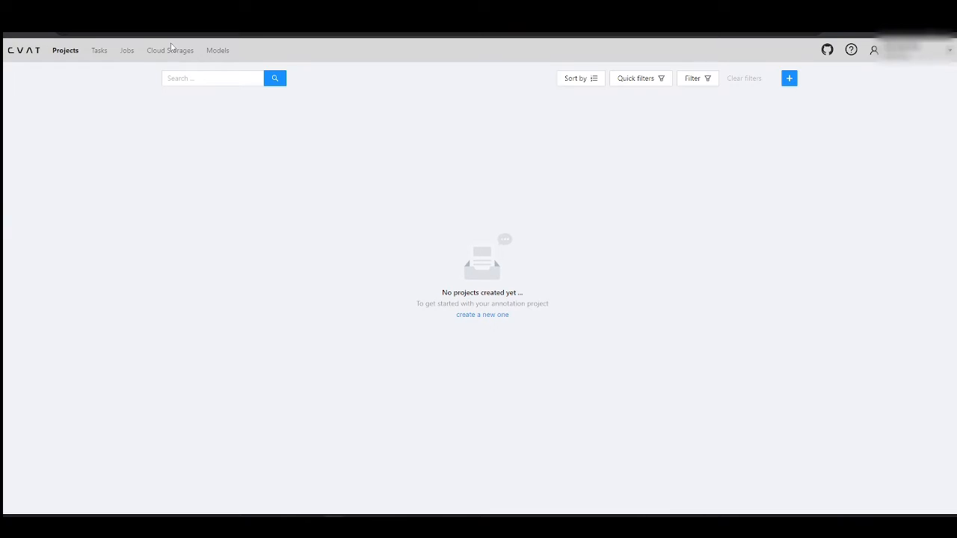
# Step: Start a new Microsoft Azure cloud storage using Azure Blob Container and account name/SAS token authorization
pyautogui.click(169, 50)
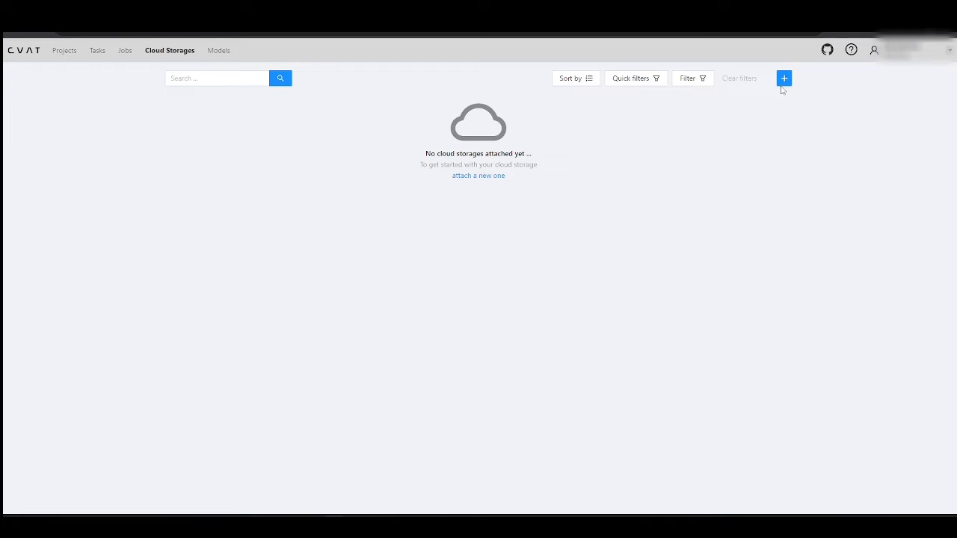
pyautogui.click(782, 78)
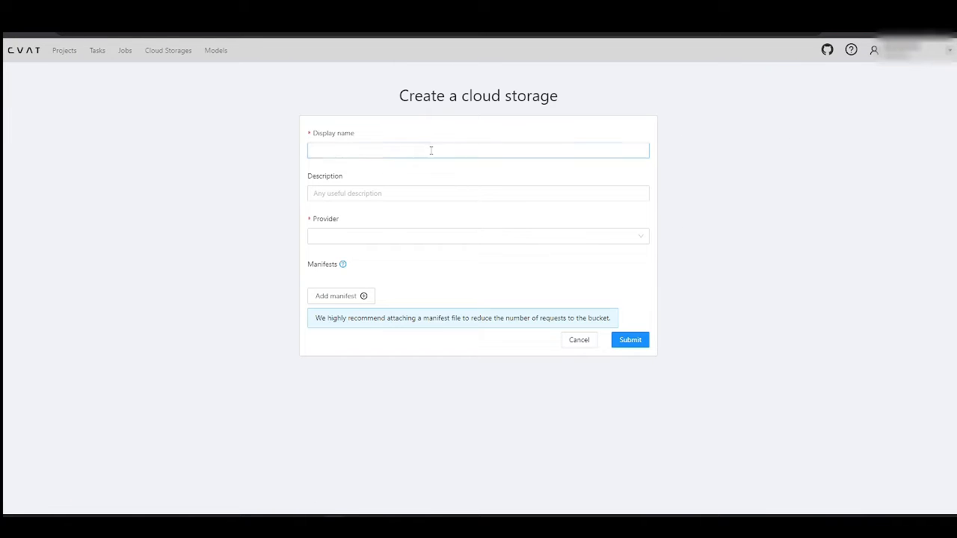
pyautogui.click(478, 236)
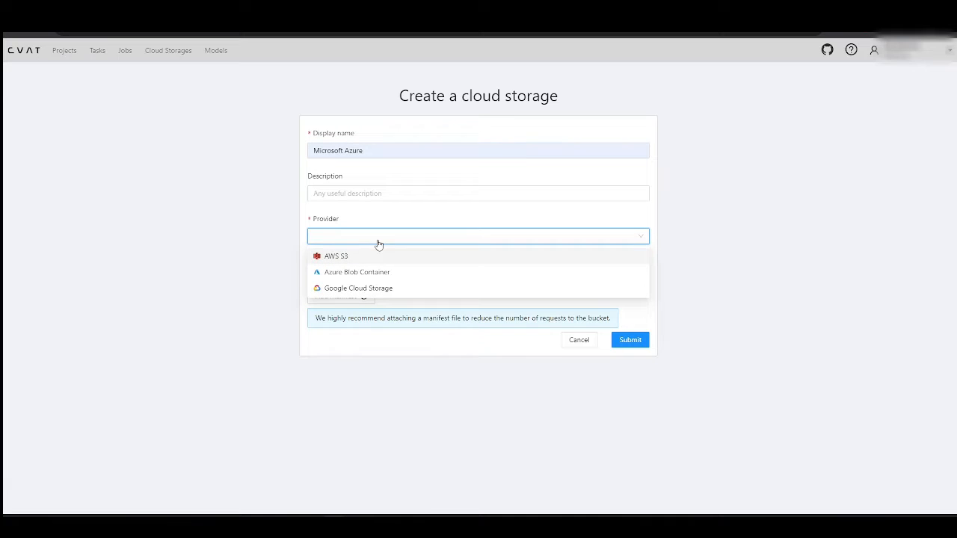
pyautogui.click(357, 272)
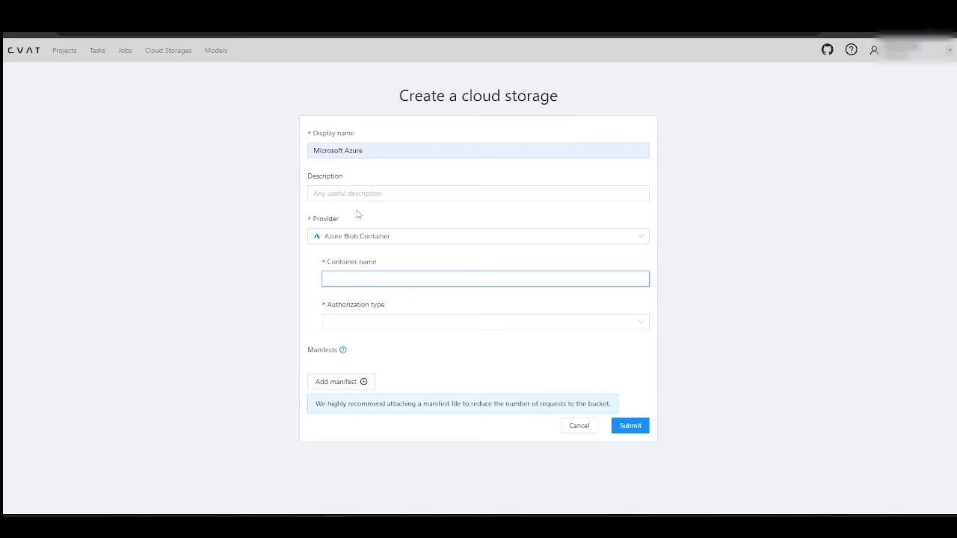
pyautogui.click(485, 322)
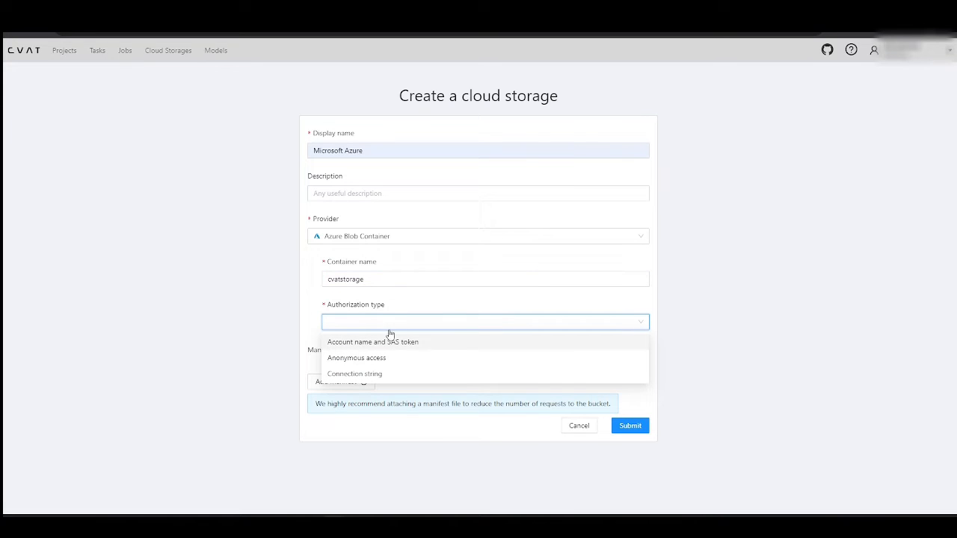
pyautogui.click(372, 342)
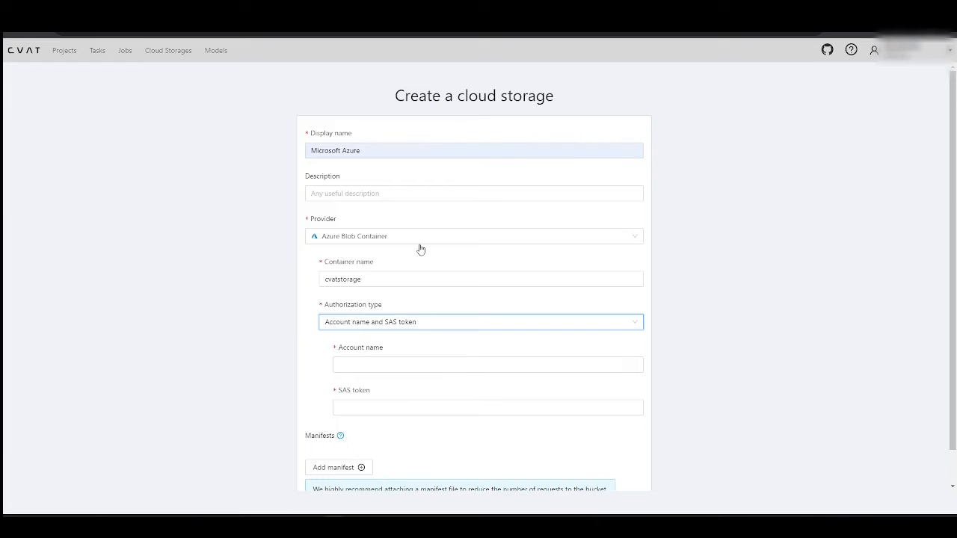
pyautogui.moveTo(366, 54)
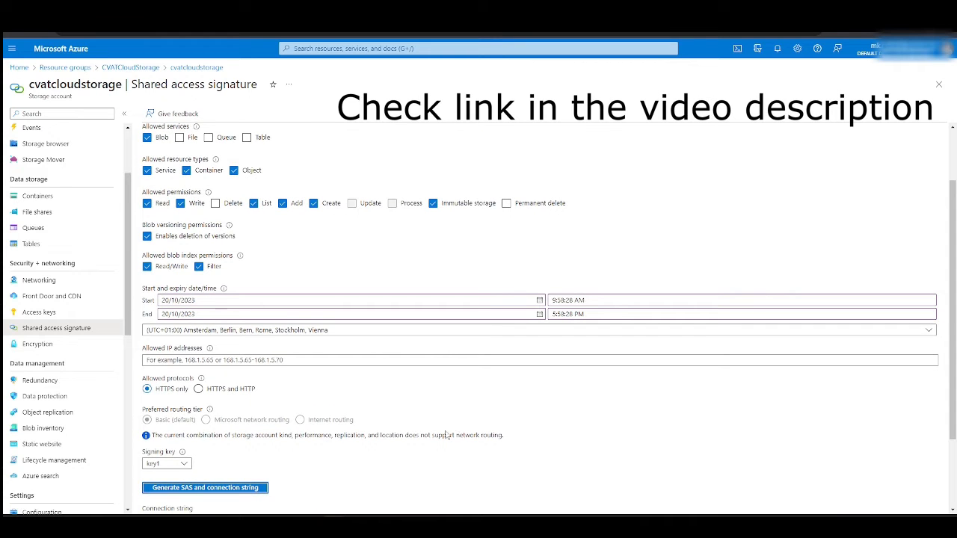
# Step: Generate the SAS token and connection string for the cvatcloudstorage account
pyautogui.click(204, 488)
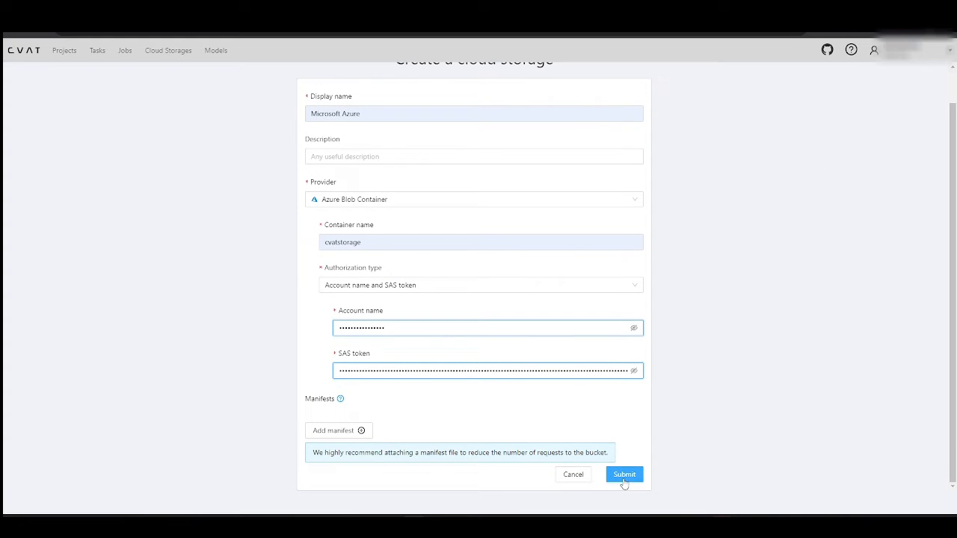
# Step: Submit the Microsoft Azure storage and confirm it is listed as AVAILABLE
pyautogui.click(624, 474)
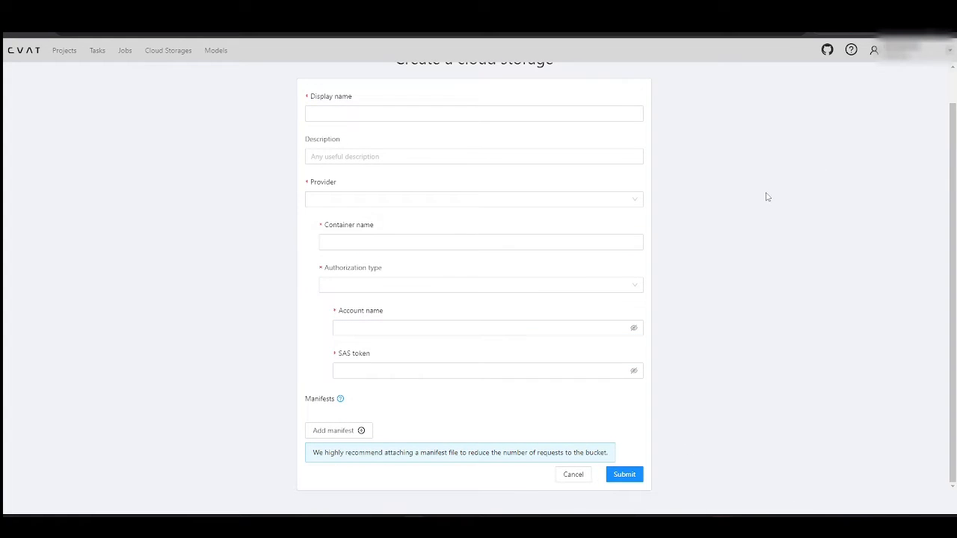
pyautogui.click(624, 474)
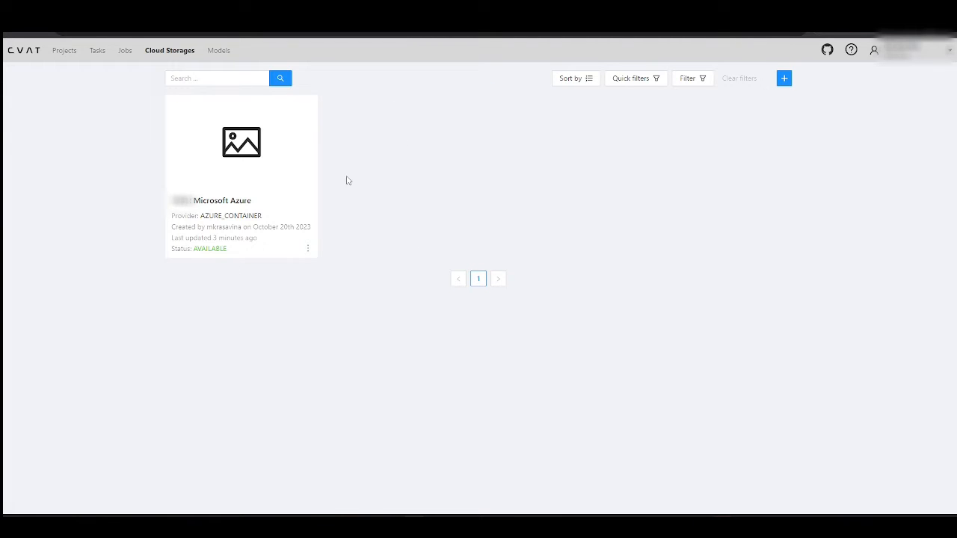
# Step: Start a new project named 'Azure Demo Project' and add its cat and dog labels
pyautogui.click(65, 50)
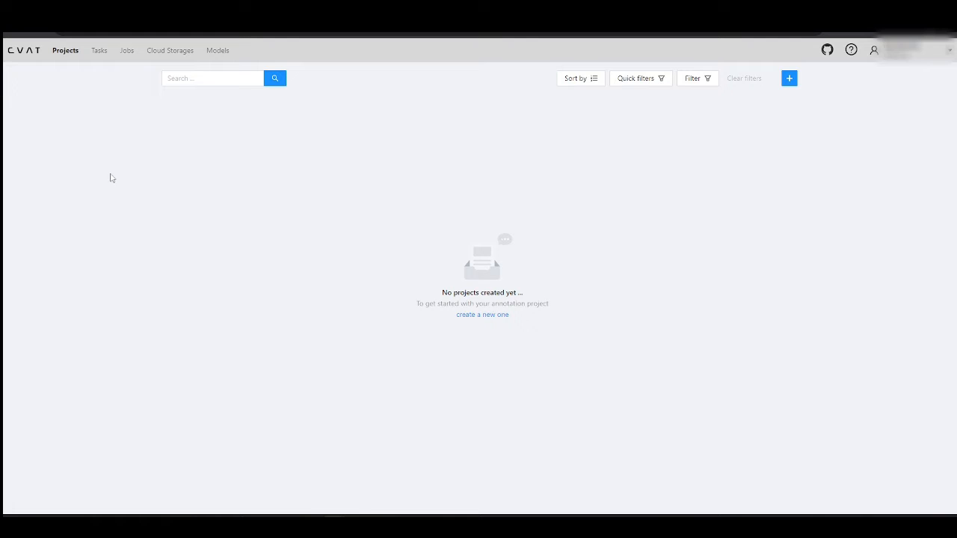
pyautogui.click(789, 78)
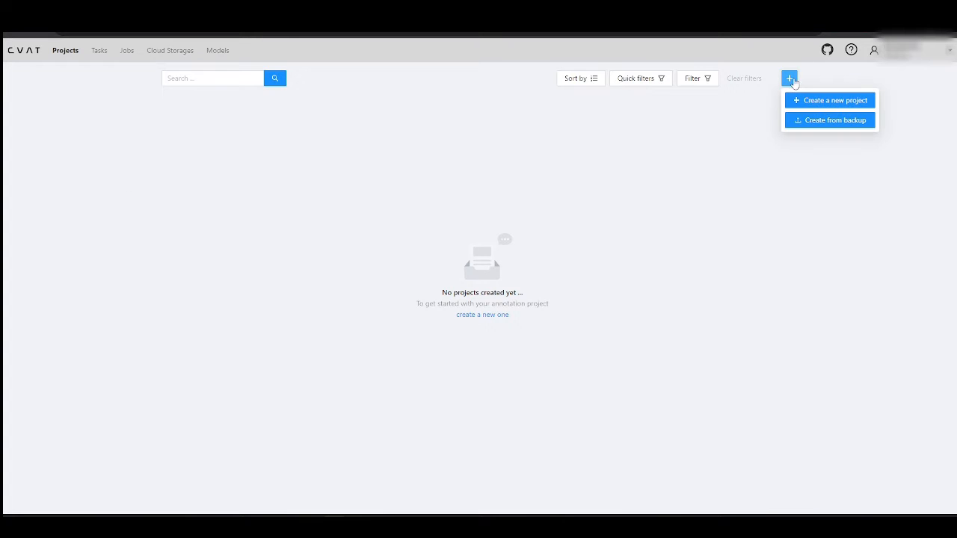
pyautogui.click(836, 101)
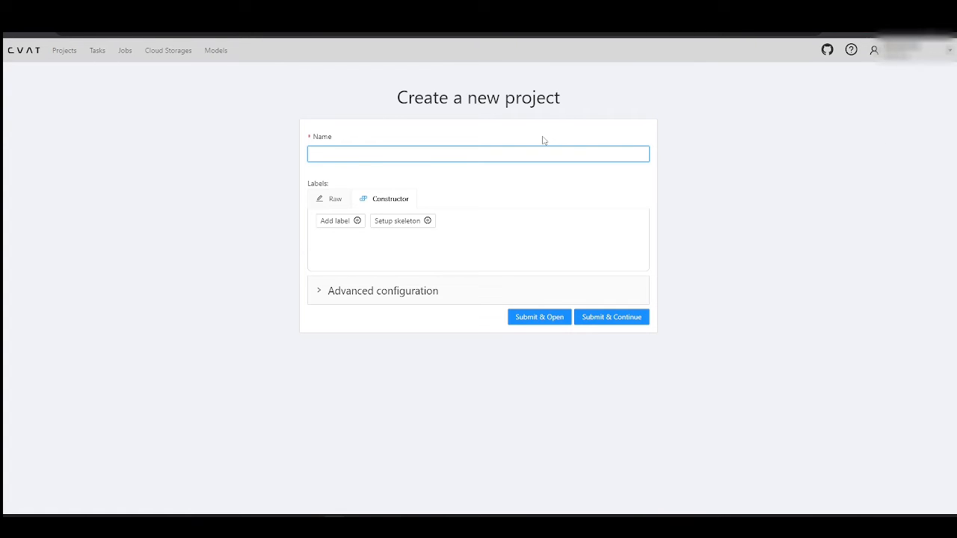
pyautogui.write('Azure Demo')
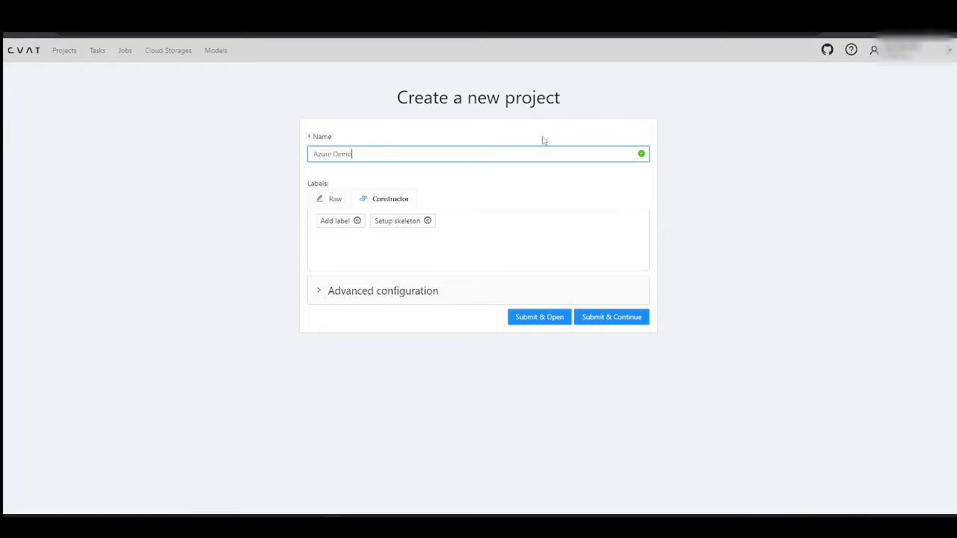
pyautogui.write('Project')
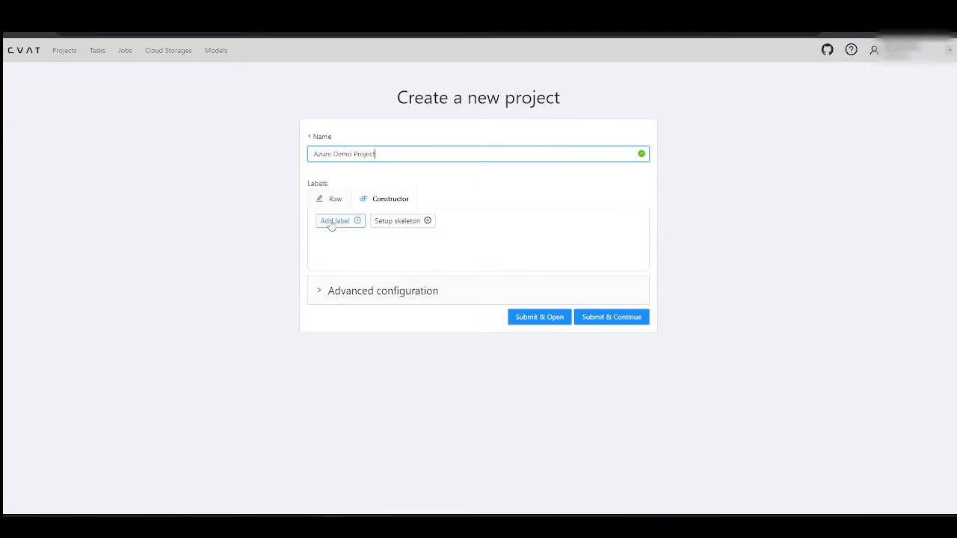
pyautogui.click(335, 221)
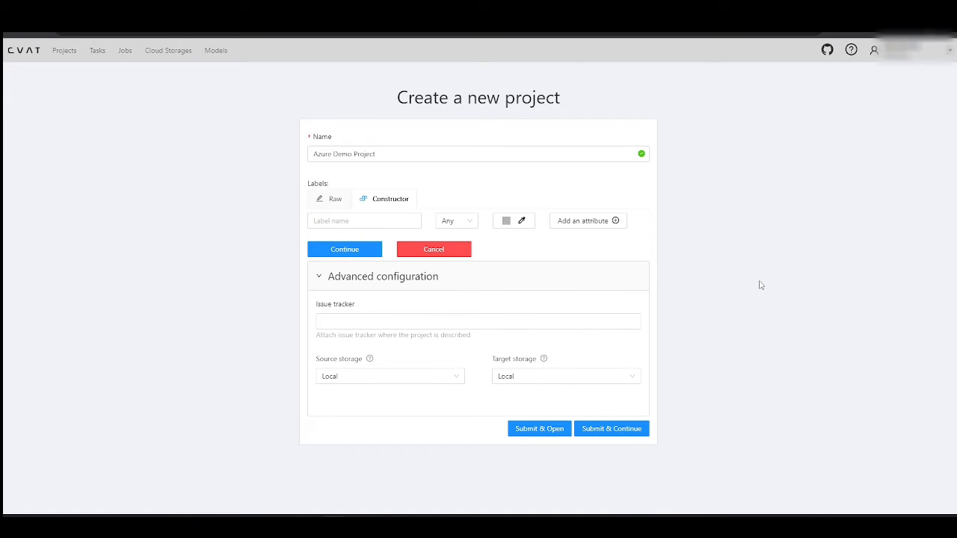
# Step: Set source and target storage to the Microsoft Azure cloud storage, then open the project
pyautogui.click(389, 376)
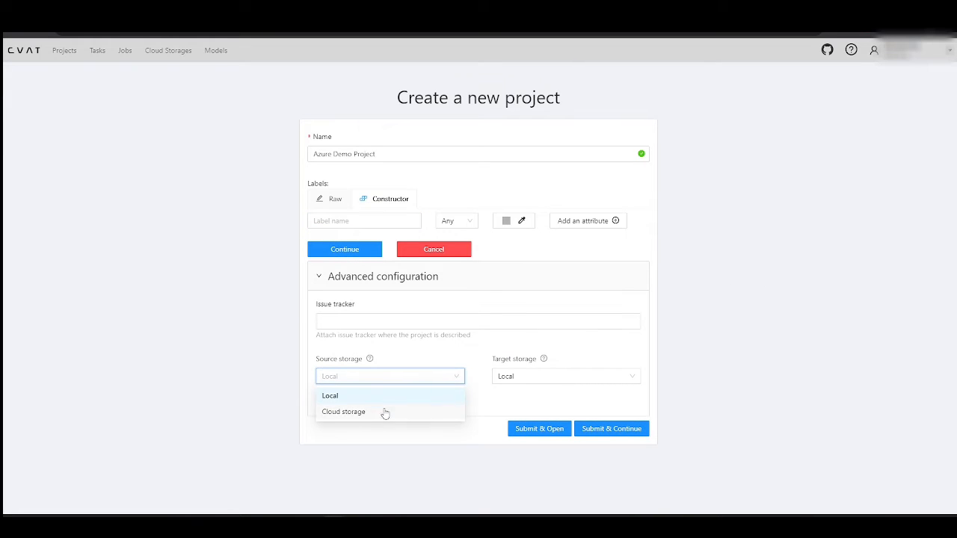
pyautogui.click(343, 412)
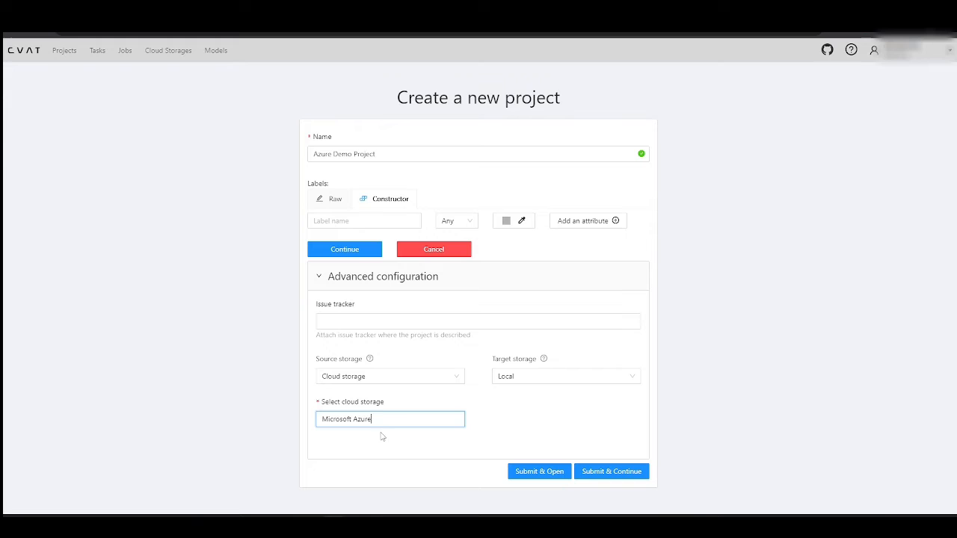
pyautogui.click(565, 376)
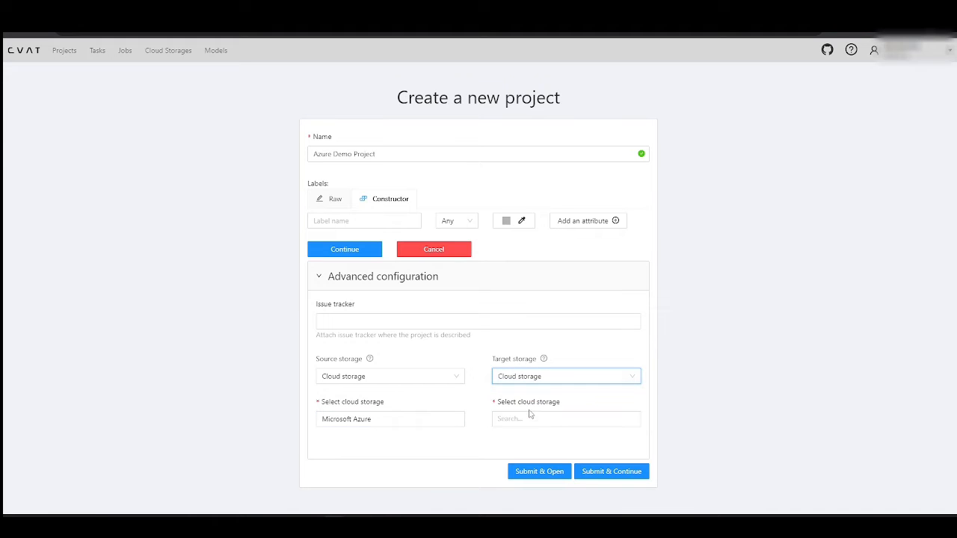
pyautogui.click(566, 418)
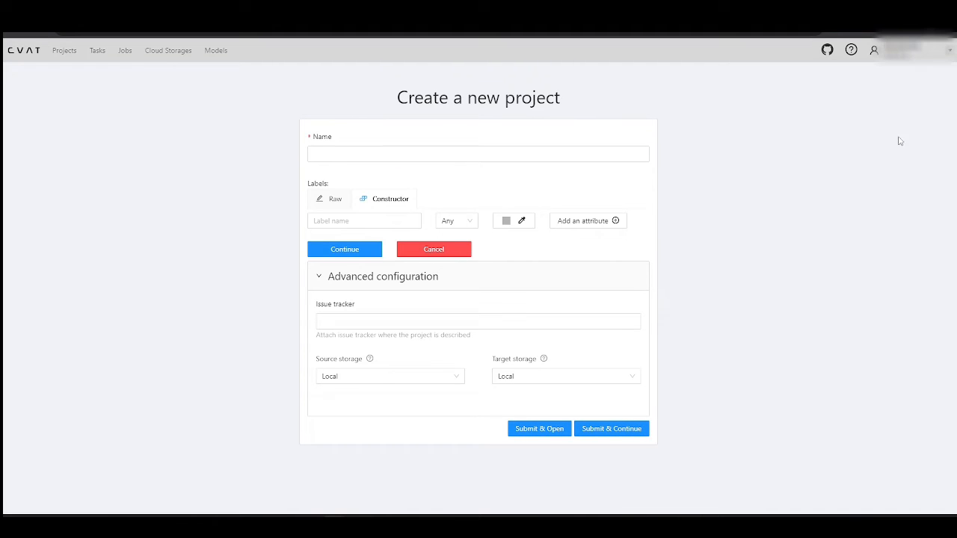
pyautogui.click(433, 249)
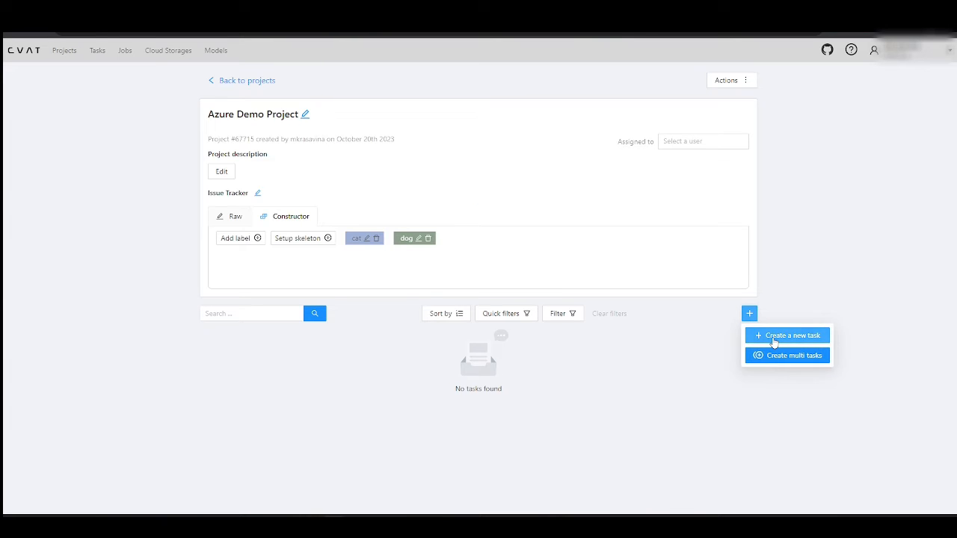
# Step: Create 'Demo task' from all eight images (1.jpg–8.jpg) in the Microsoft Azure storage
pyautogui.click(787, 335)
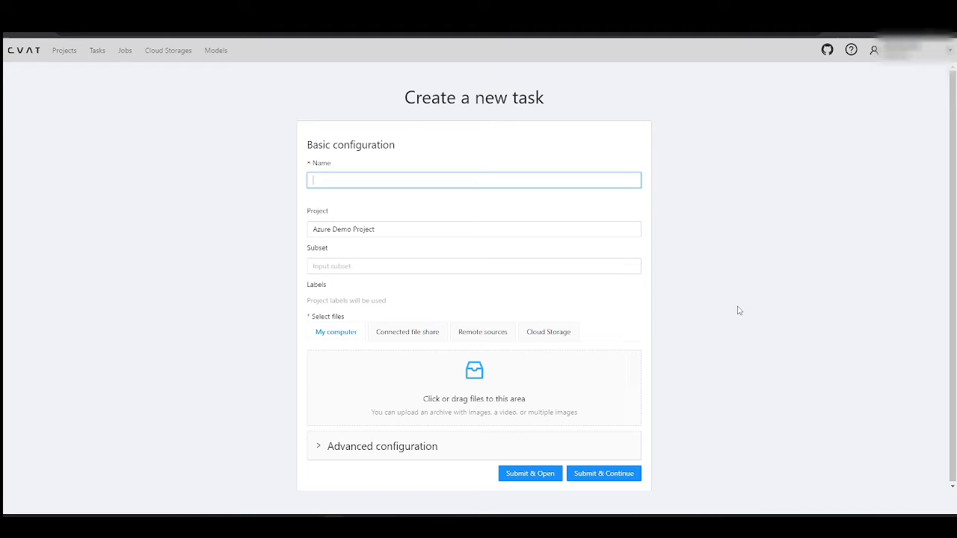
pyautogui.write('Demo task')
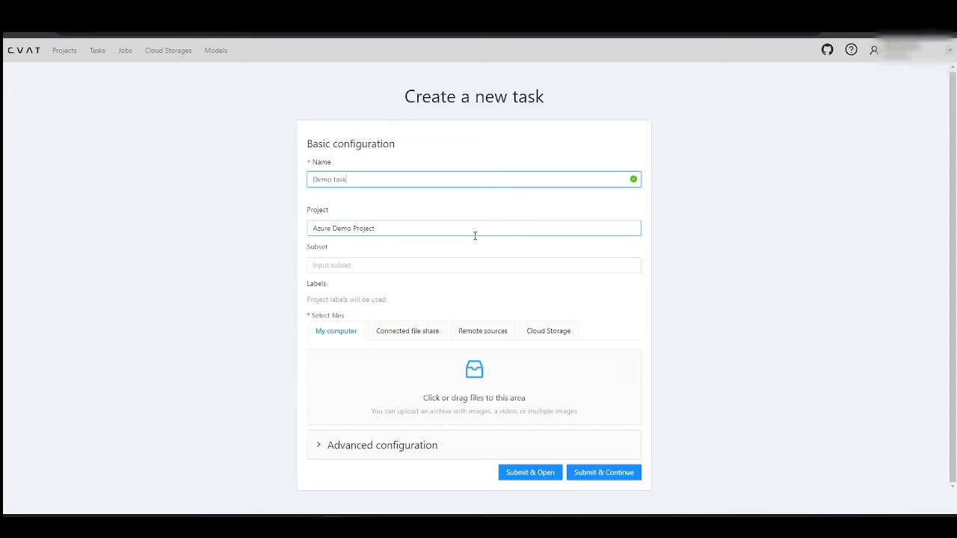
pyautogui.click(548, 331)
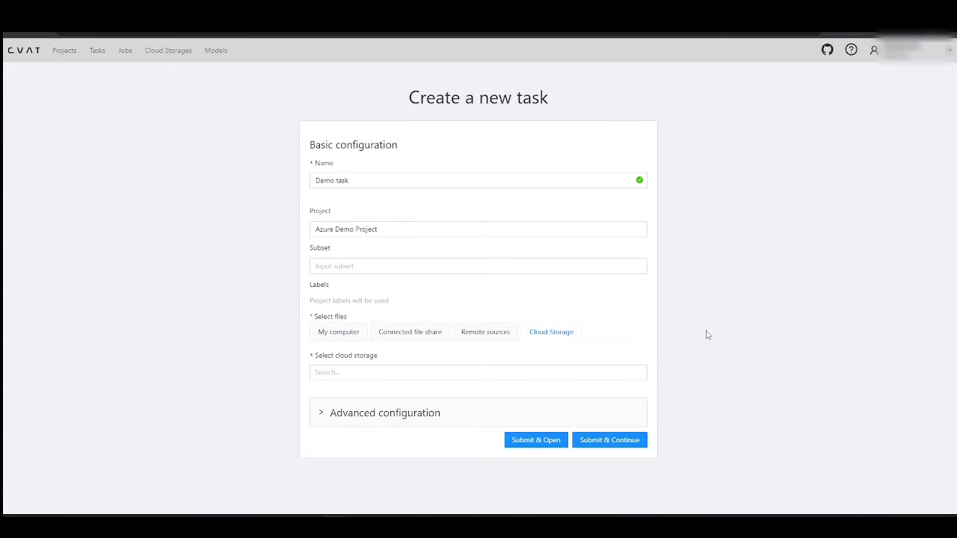
pyautogui.write('Microsoft Azure')
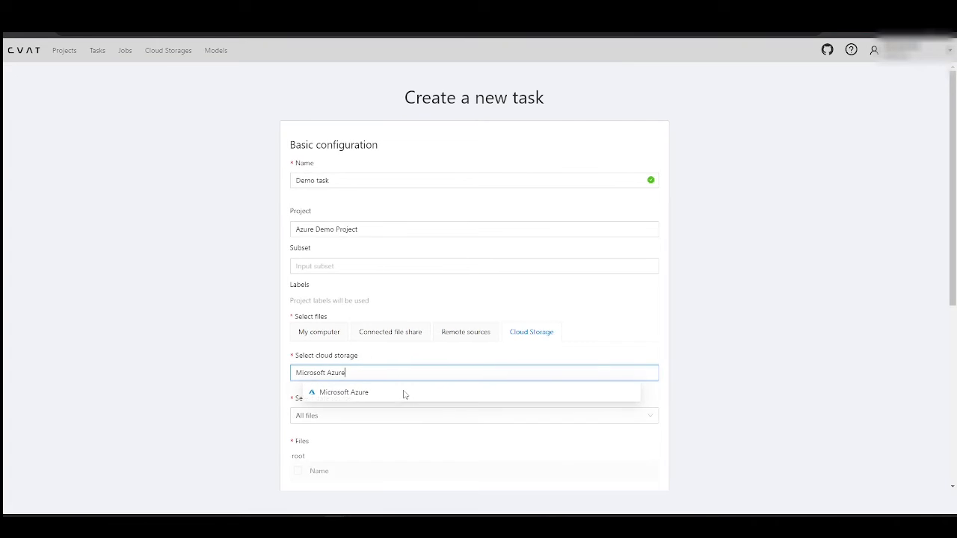
pyautogui.click(344, 392)
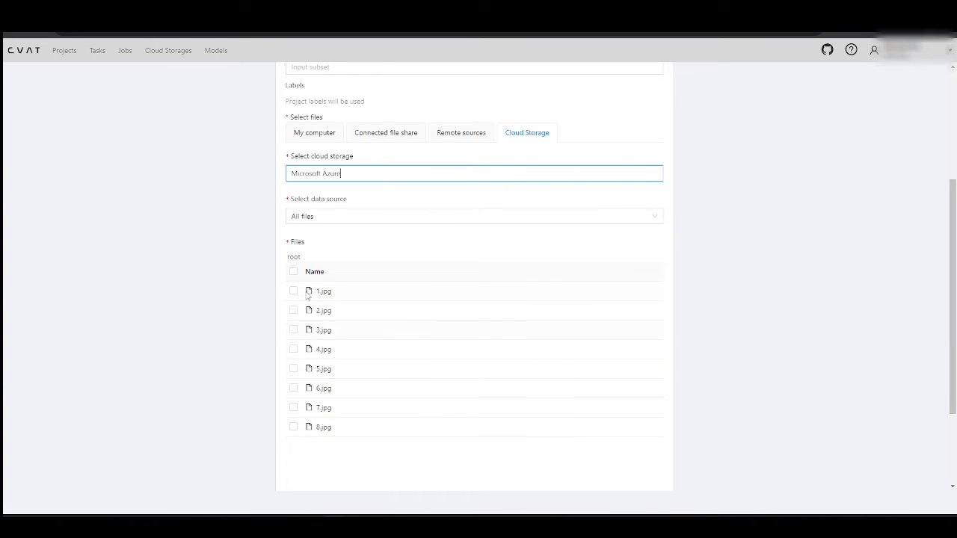
pyautogui.click(293, 271)
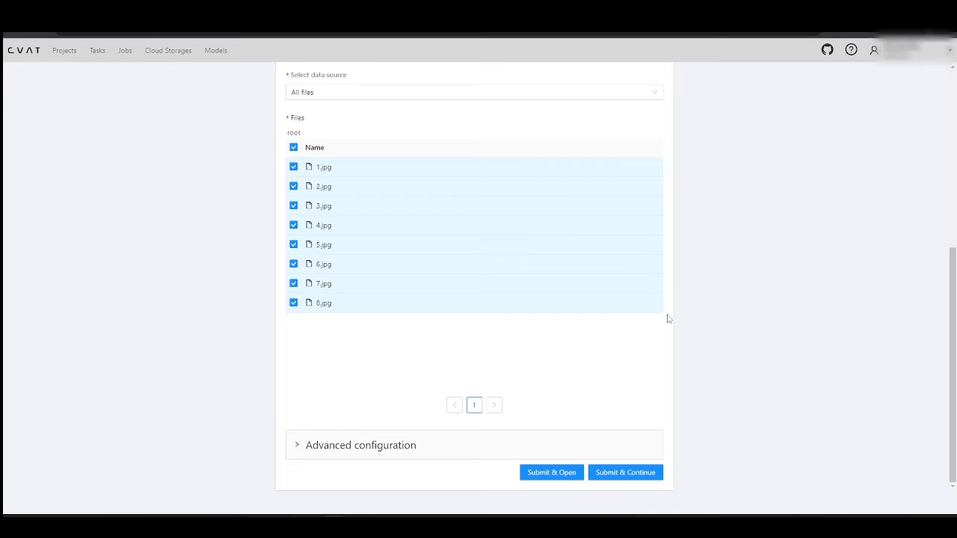
pyautogui.click(624, 472)
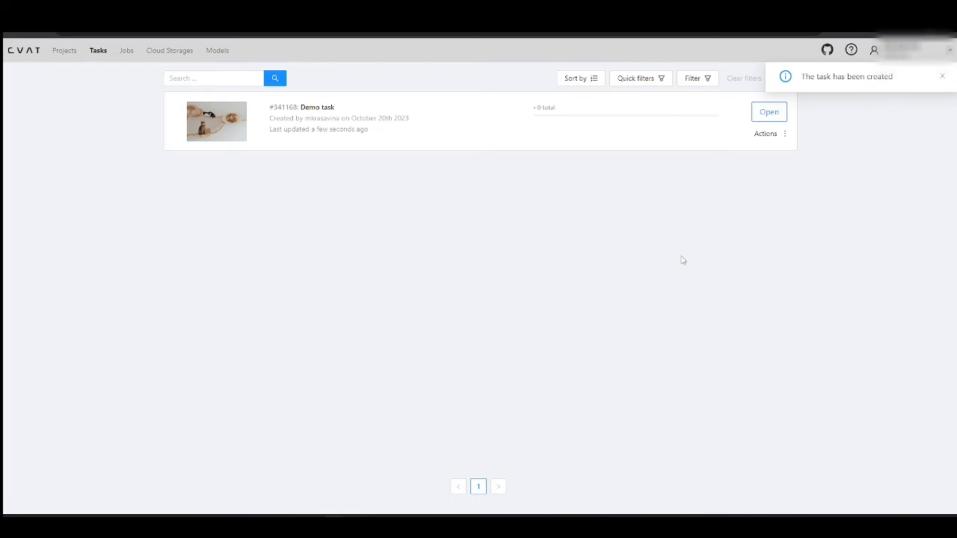
# Step: Dismiss the task-created notification and open Demo task's annotation job
pyautogui.click(942, 76)
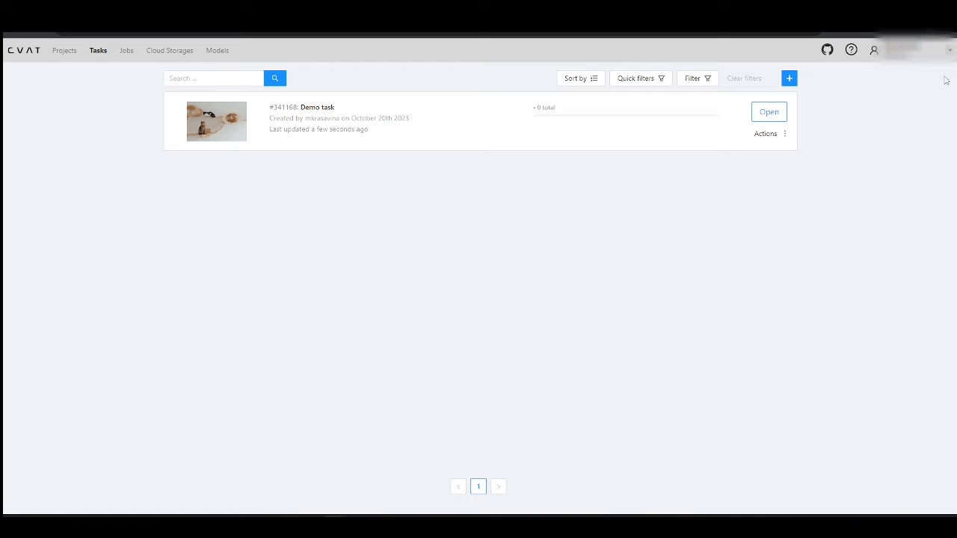
pyautogui.moveTo(786, 206)
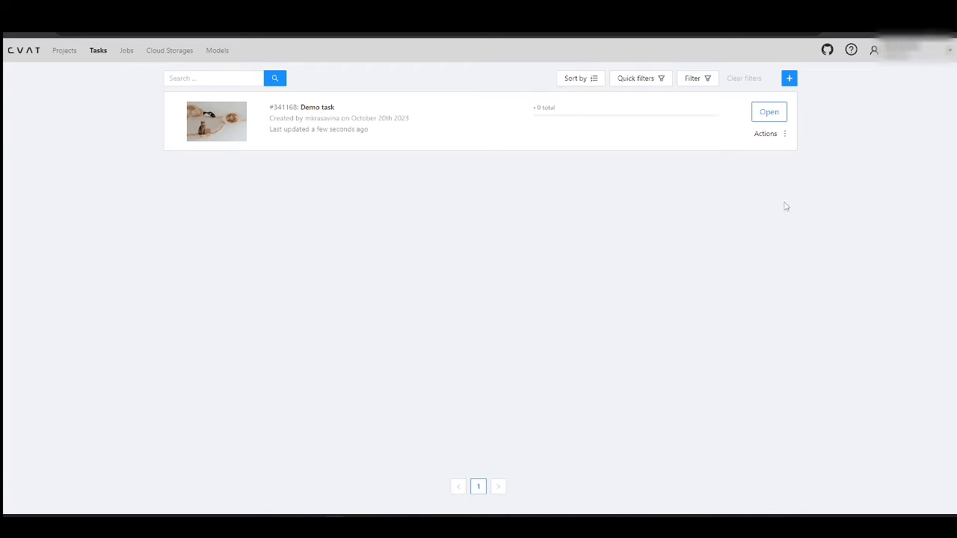
pyautogui.click(769, 111)
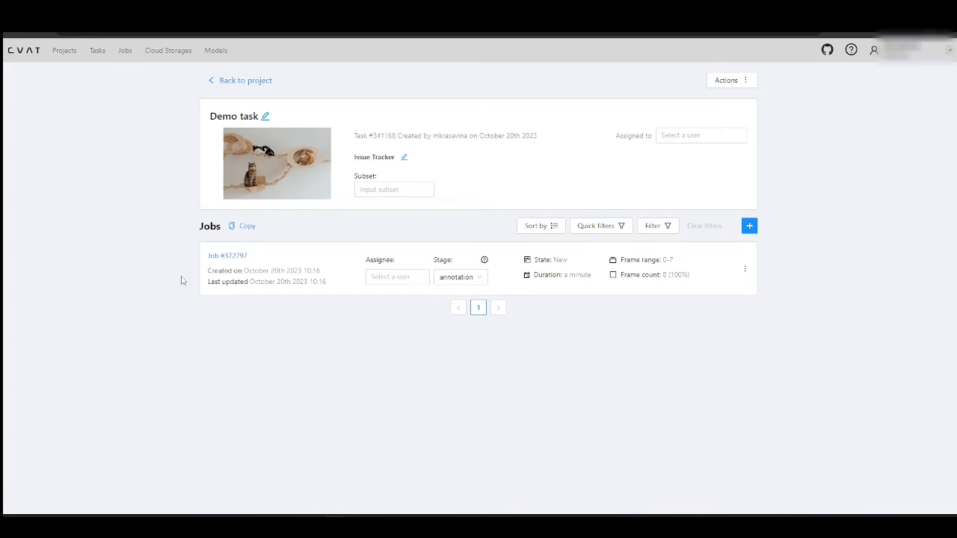
pyautogui.click(227, 255)
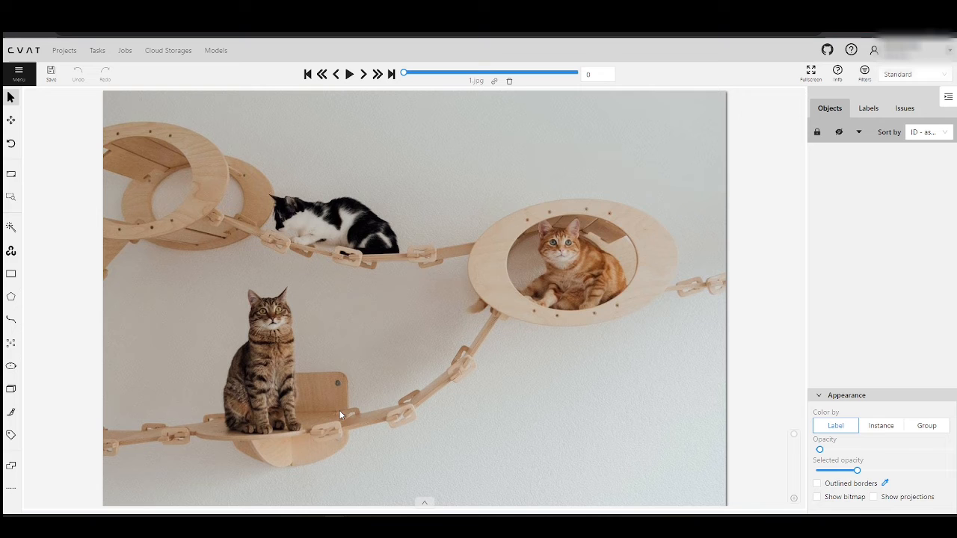
# Step: Box the animals with cat and dog rectangles while stepping through the job's images
pyautogui.click(11, 274)
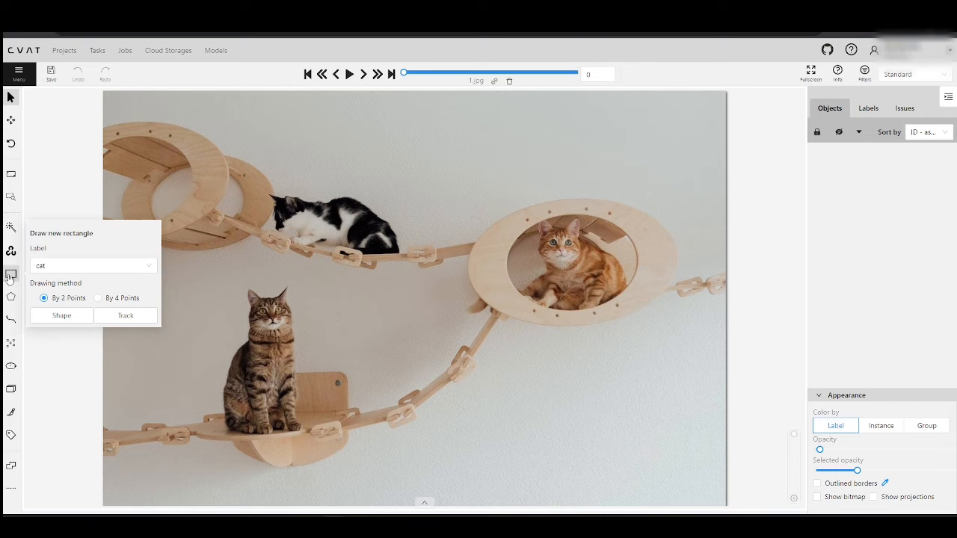
pyautogui.click(62, 314)
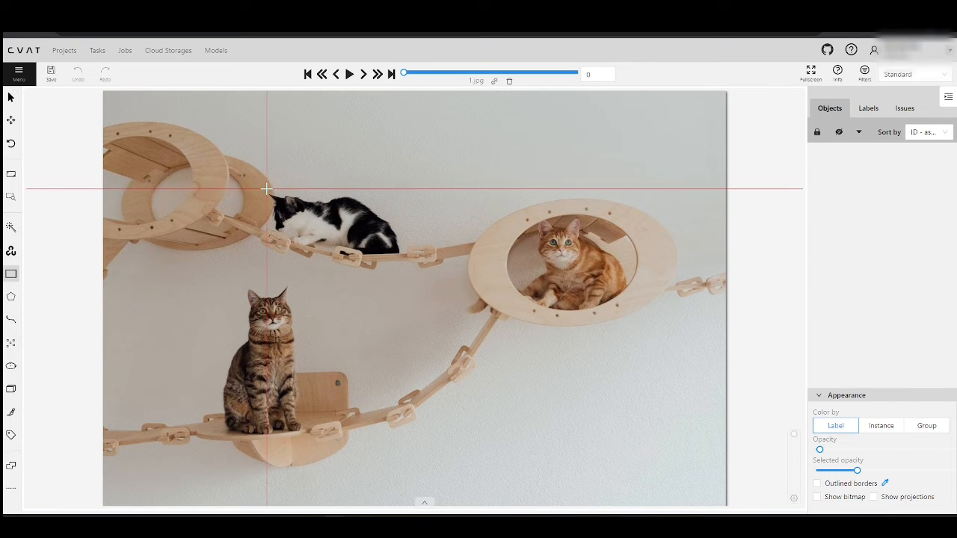
pyautogui.moveTo(266, 200); pyautogui.dragTo(400, 258)
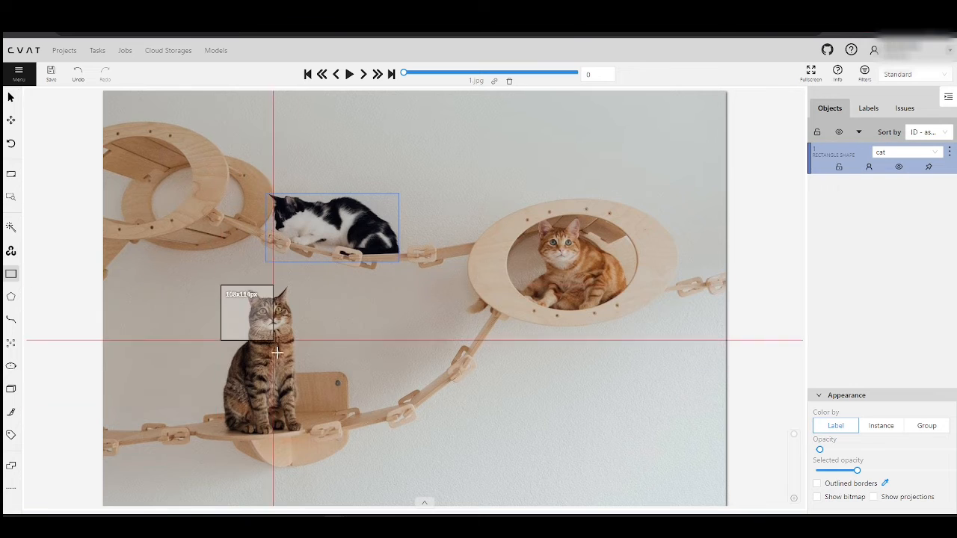
pyautogui.click(363, 74)
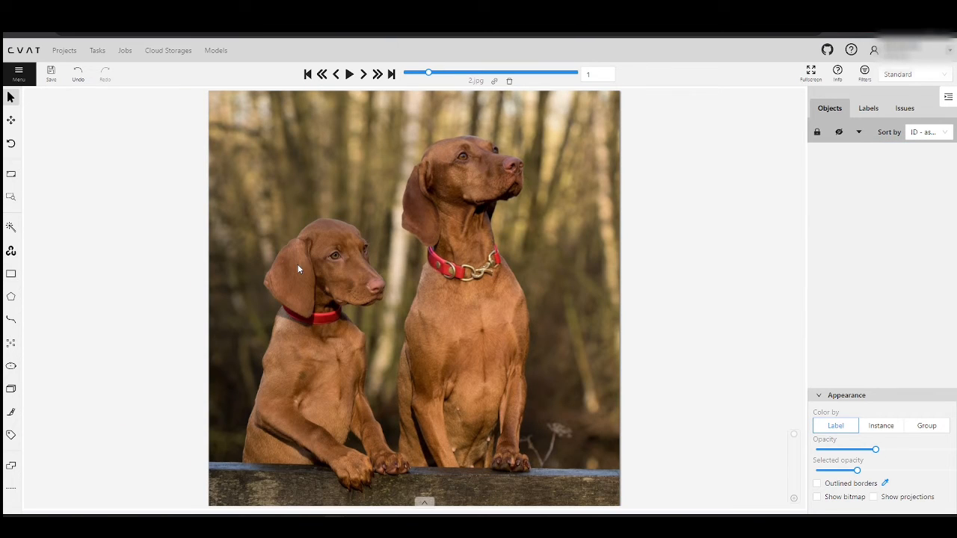
pyautogui.moveTo(250, 213); pyautogui.dragTo(400, 486)
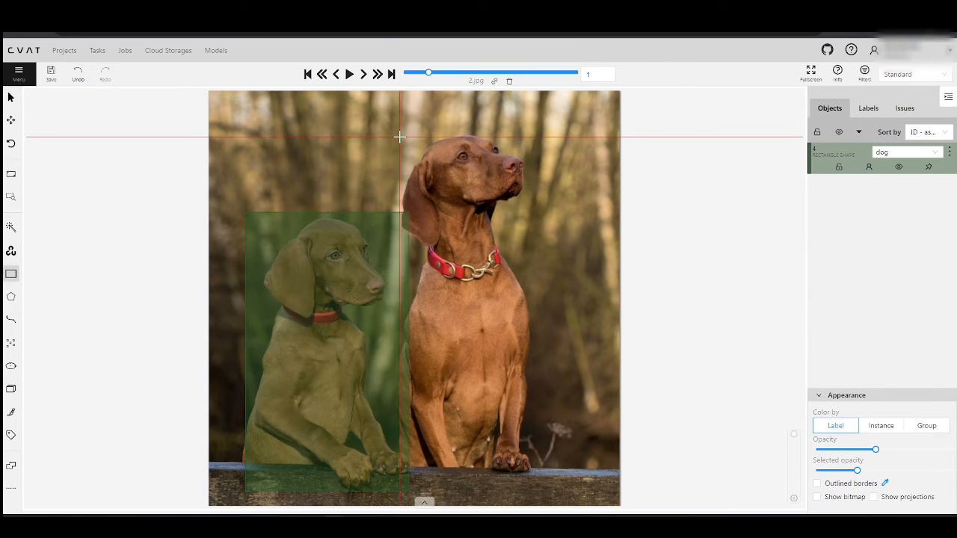
pyautogui.click(363, 74)
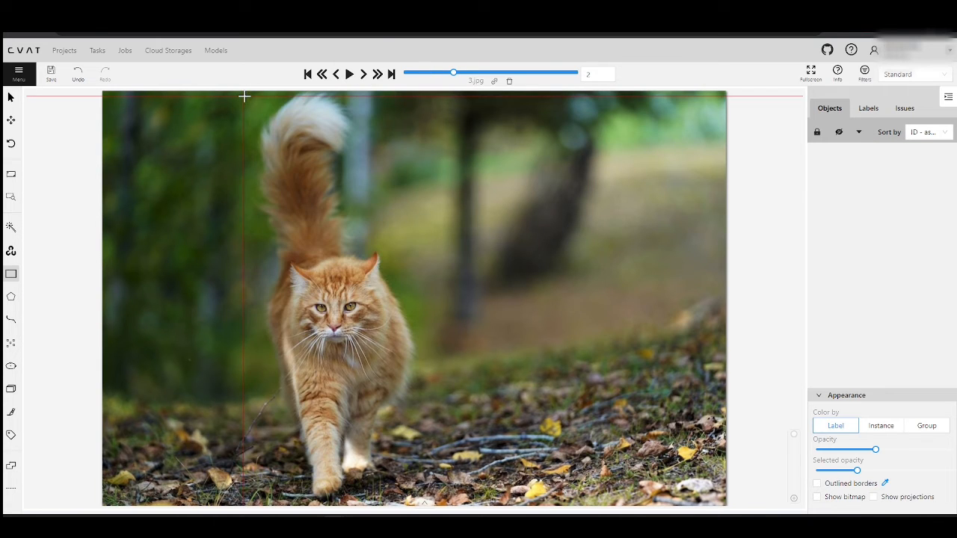
pyautogui.click(363, 74)
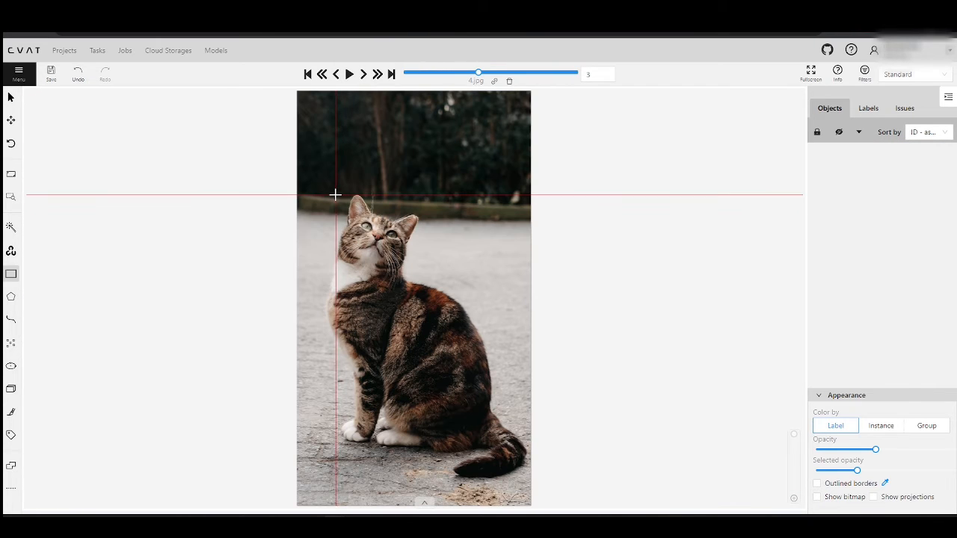
pyautogui.click(11, 274)
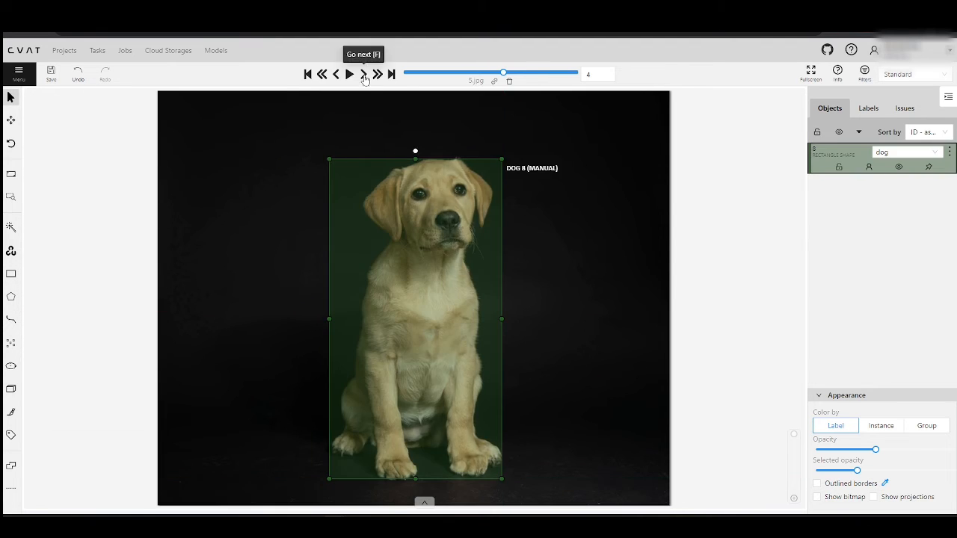
pyautogui.click(363, 73)
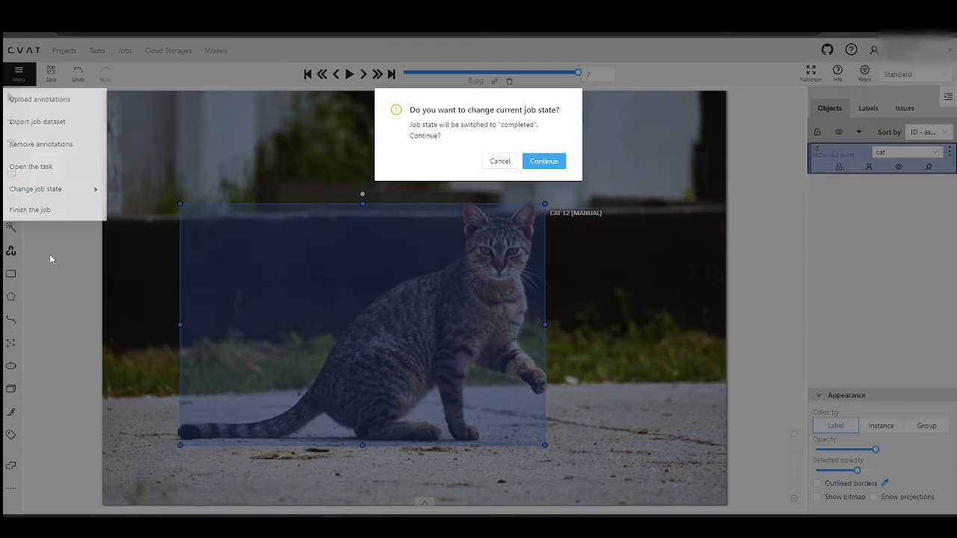
# Step: Confirm marking the job completed and return to Azure Demo Project's page
pyautogui.click(544, 161)
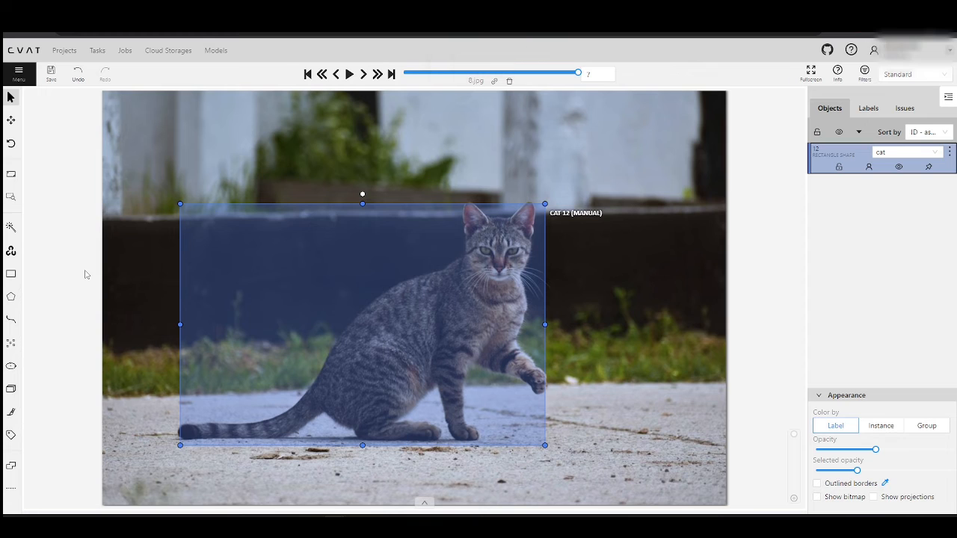
pyautogui.click(65, 50)
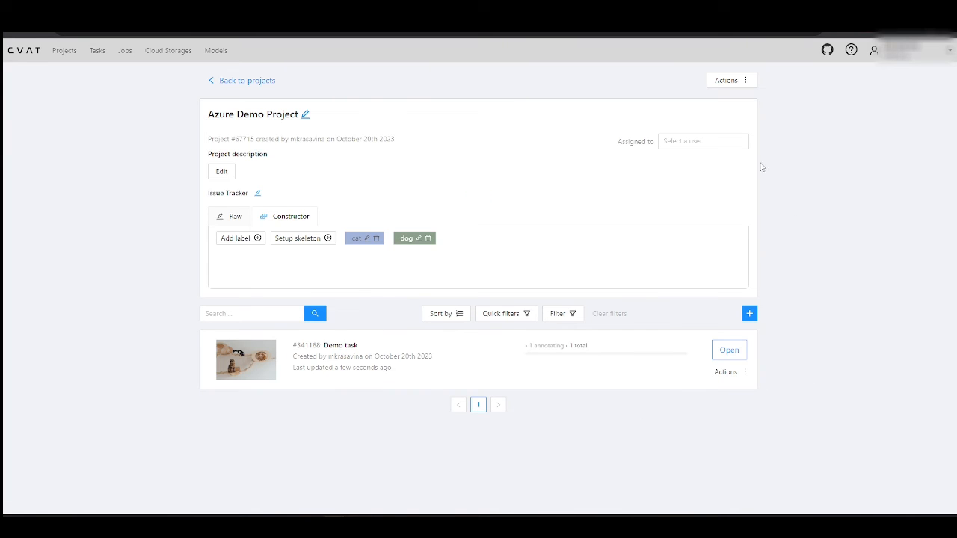
# Step: Export the project dataset as 'cvatdataset' in CVAT for images 1.1 format, then view the projects list
pyautogui.click(731, 80)
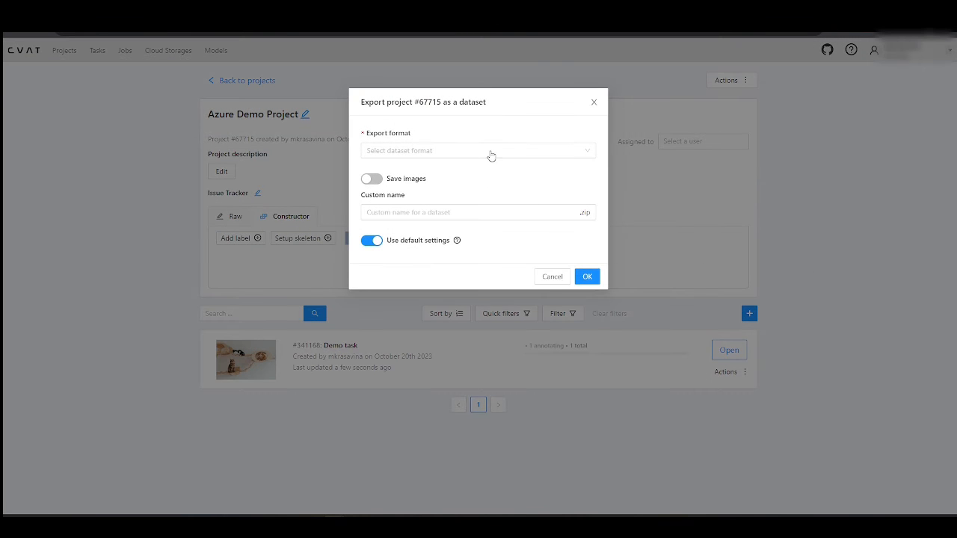
pyautogui.click(478, 151)
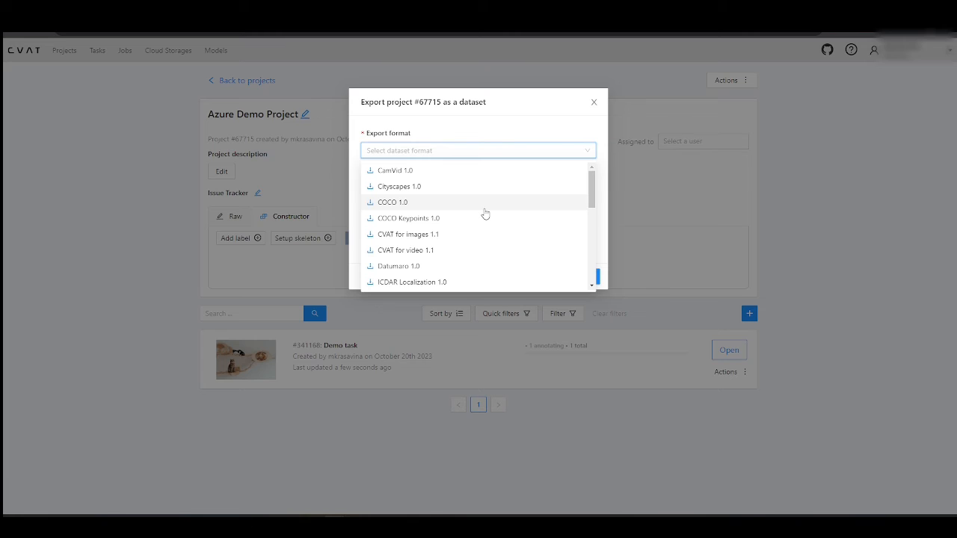
pyautogui.click(407, 234)
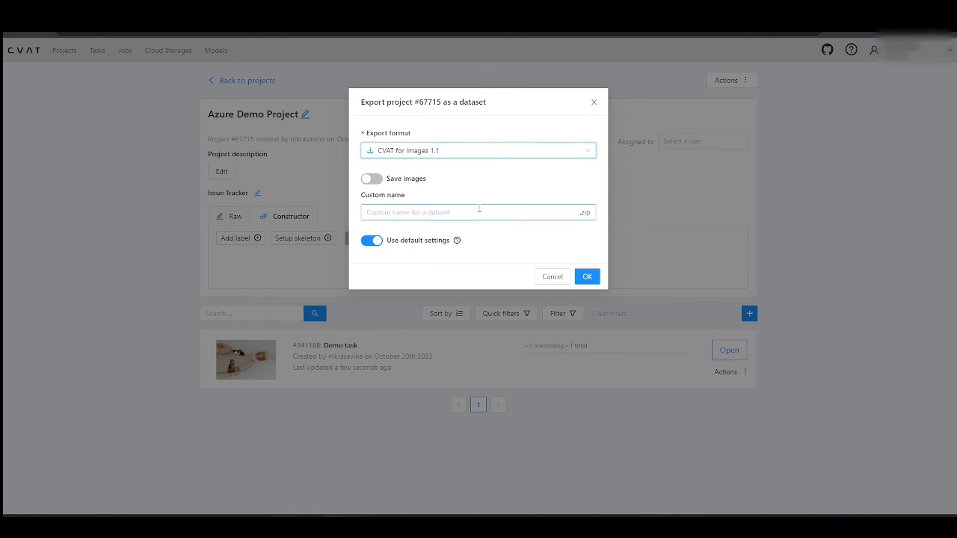
pyautogui.write('cvat')
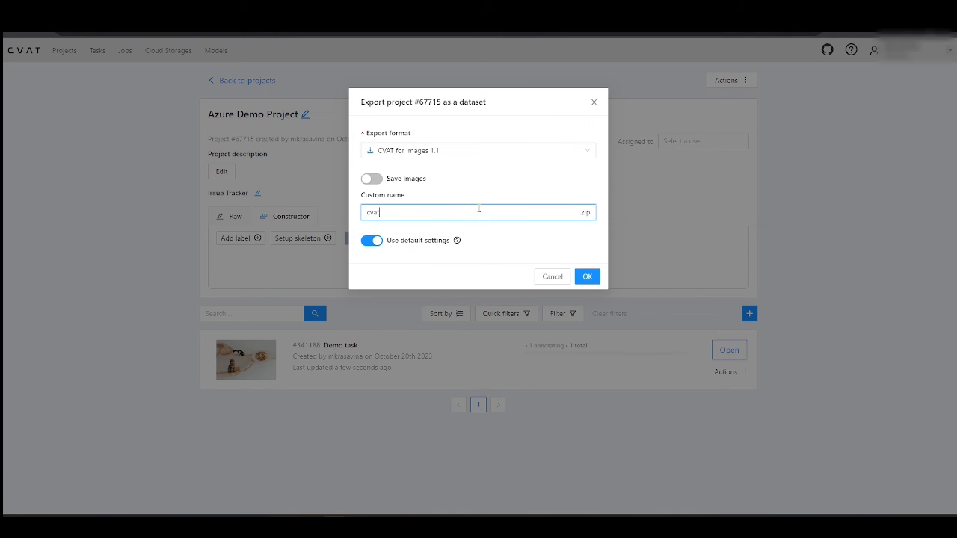
pyautogui.write('dataset')
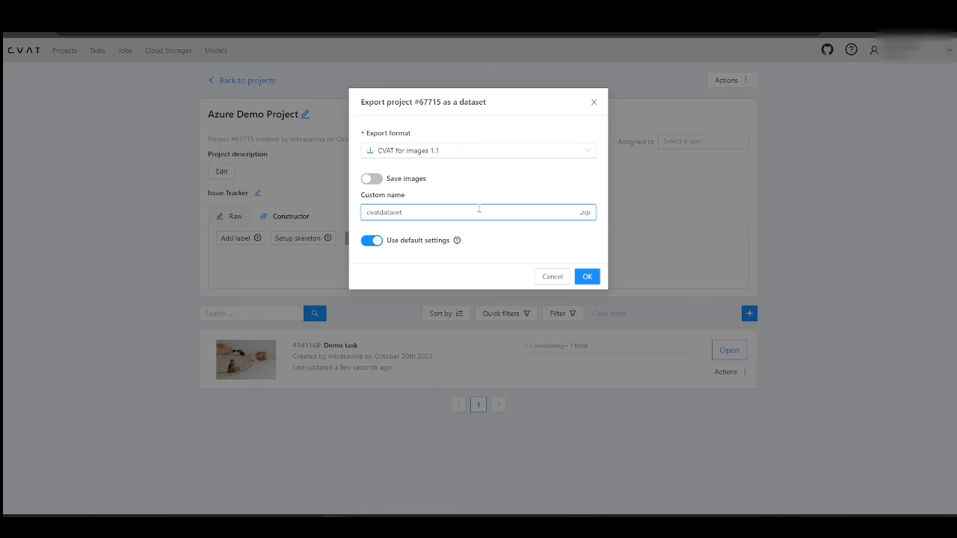
pyautogui.click(587, 276)
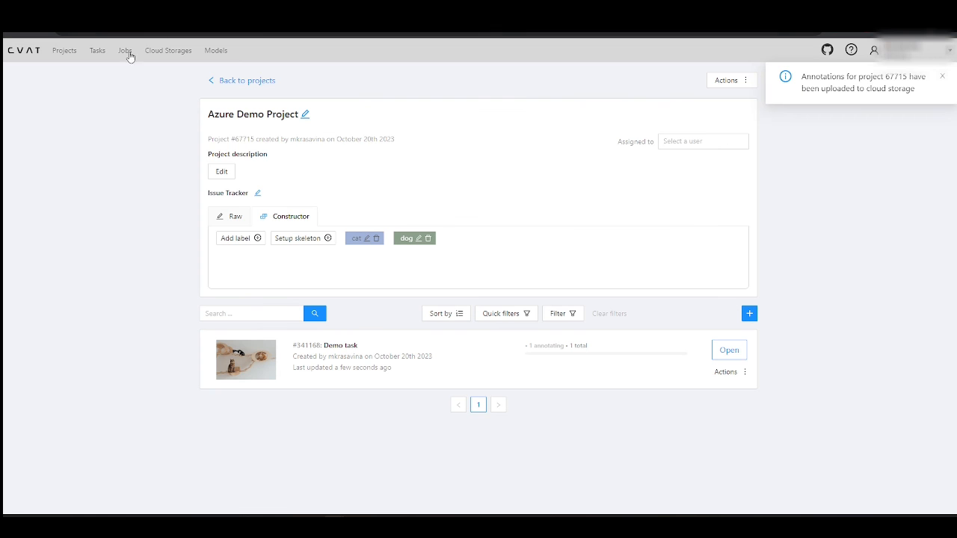
pyautogui.click(65, 51)
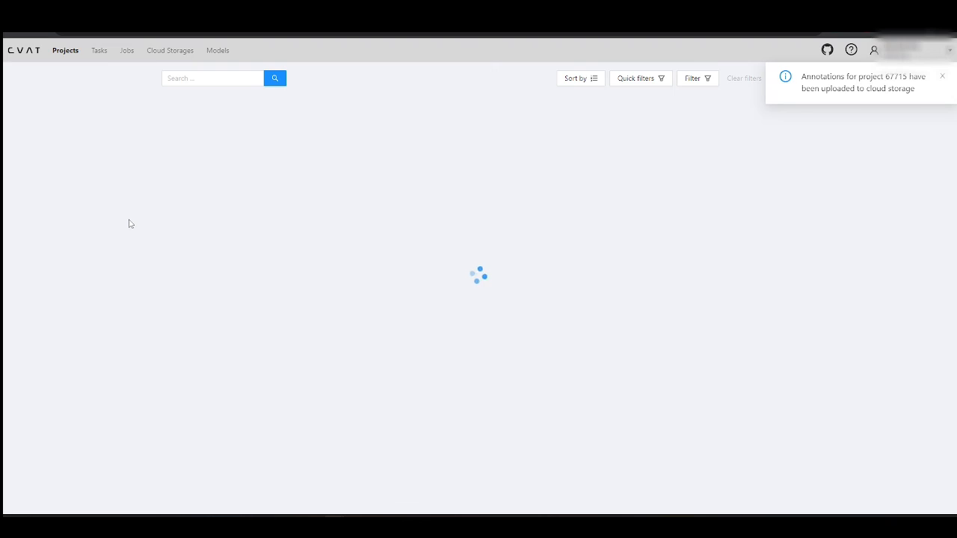